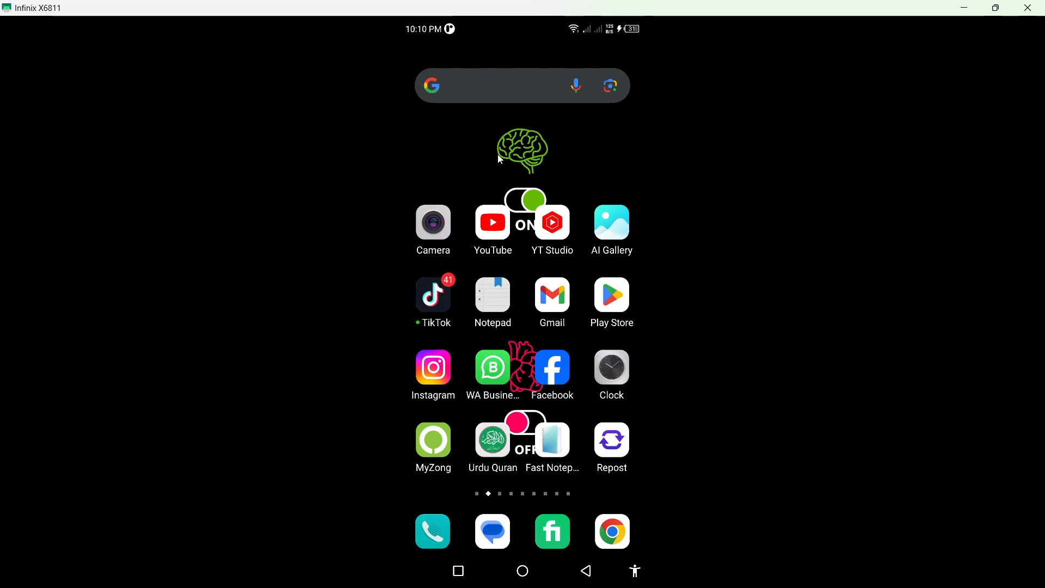
mouse_move(560, 231)
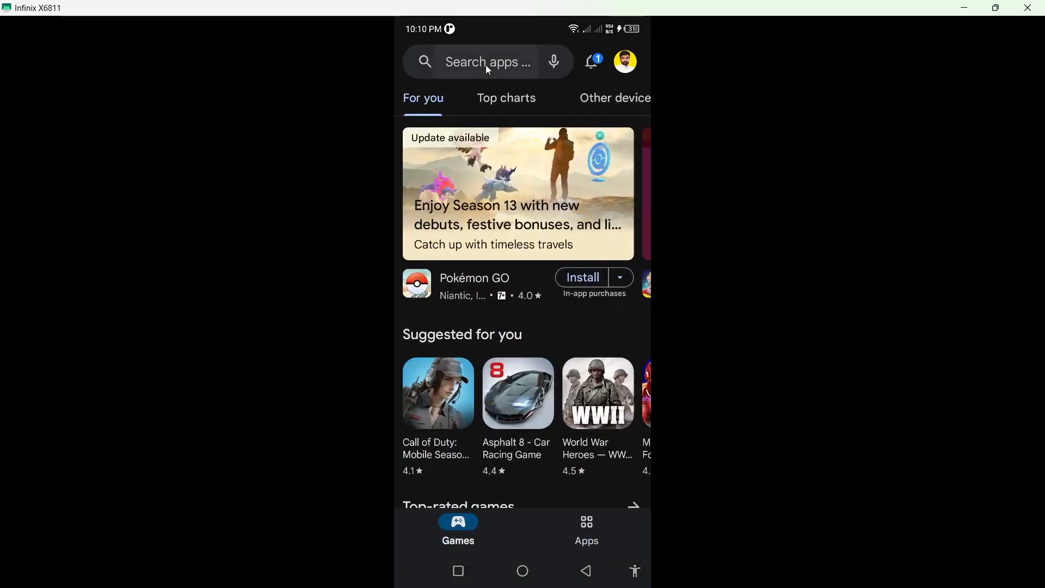
Find and launch Instagram, then open the Business | Motivation | Growth chat with internetbizzz.
type("instagram")
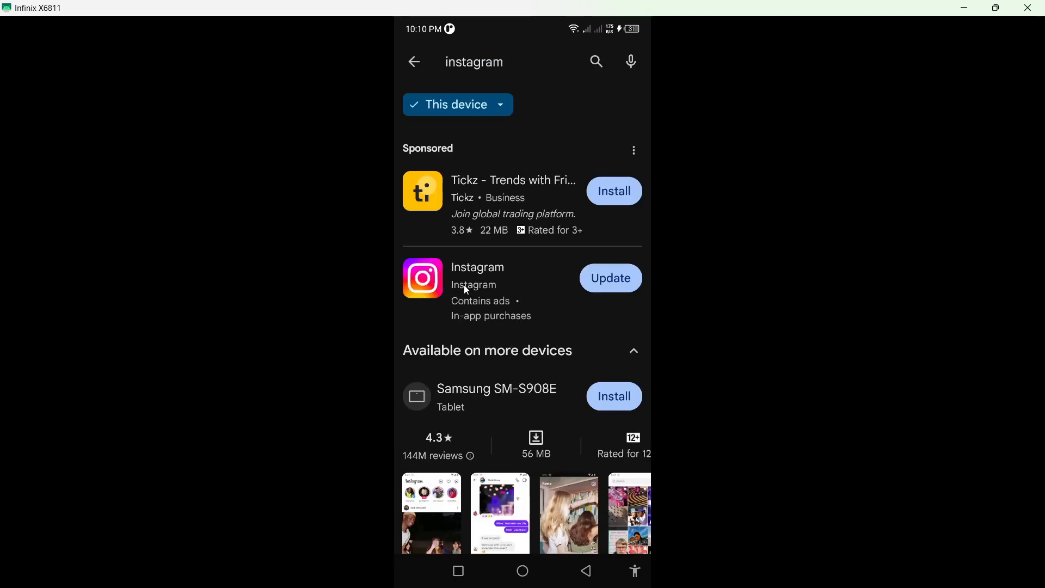
left_click(477, 267)
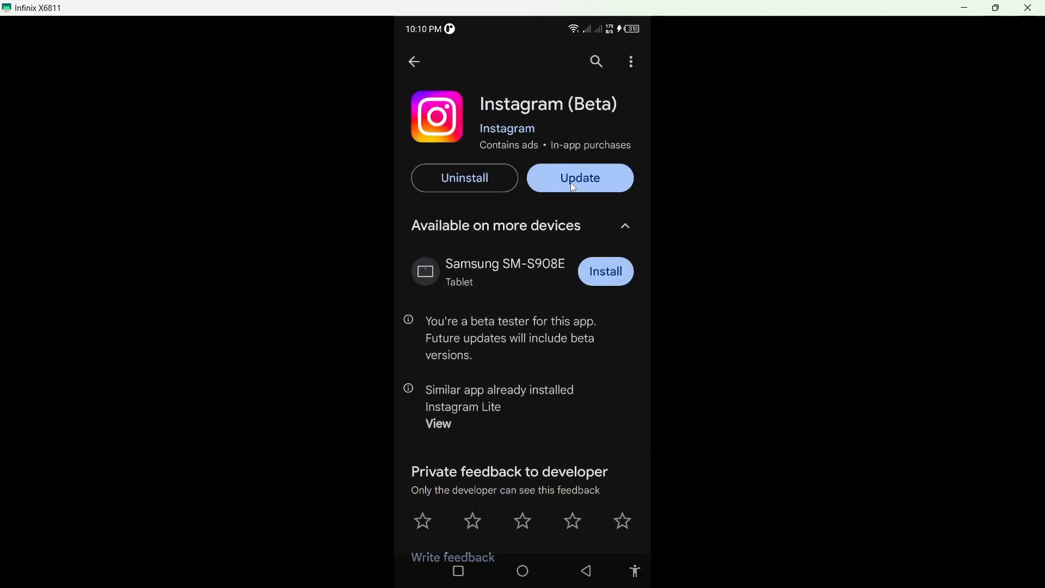
mouse_move(523, 448)
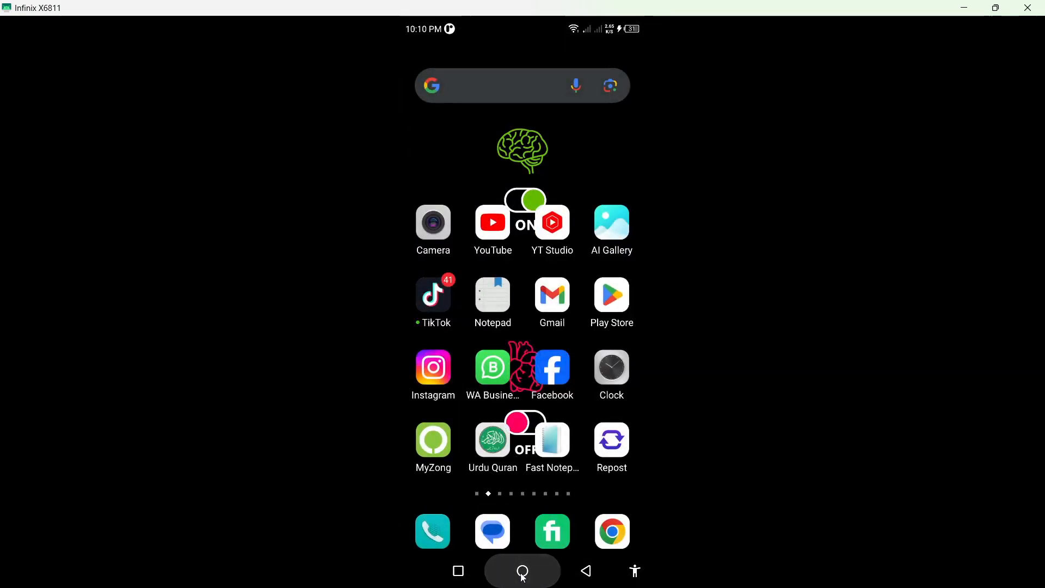
left_click(432, 367)
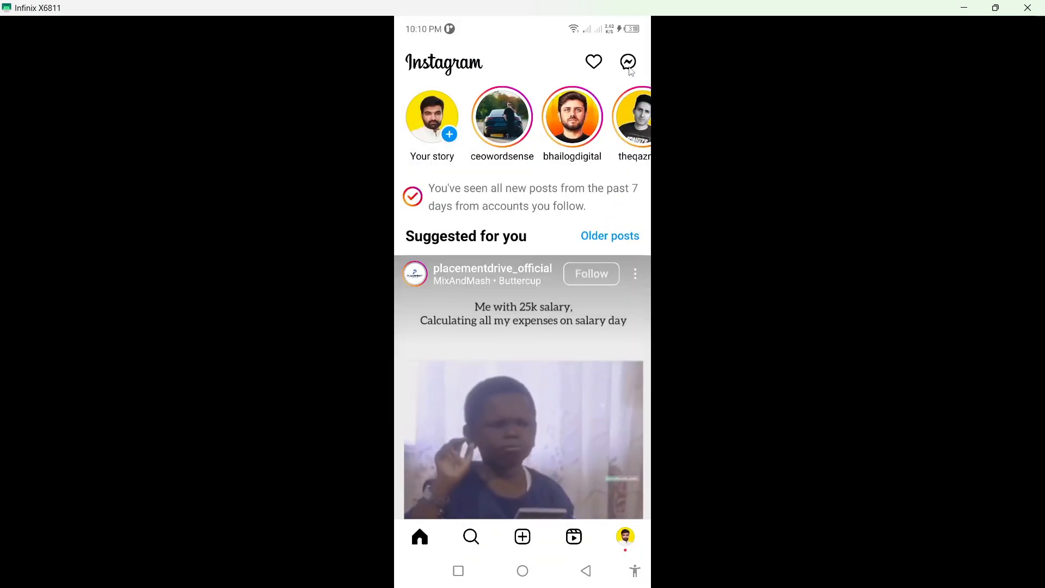
left_click(627, 62)
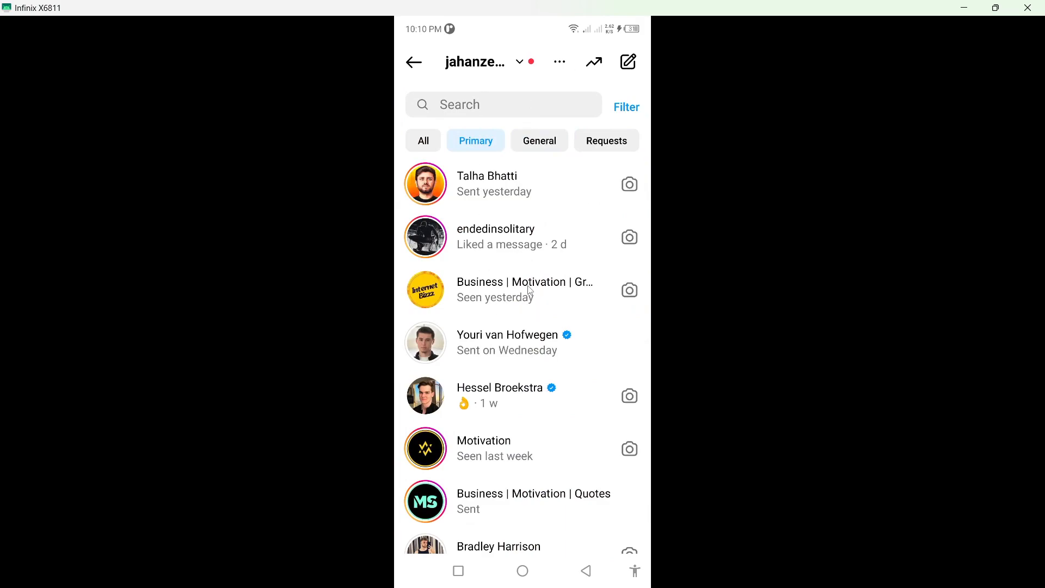
left_click(524, 289)
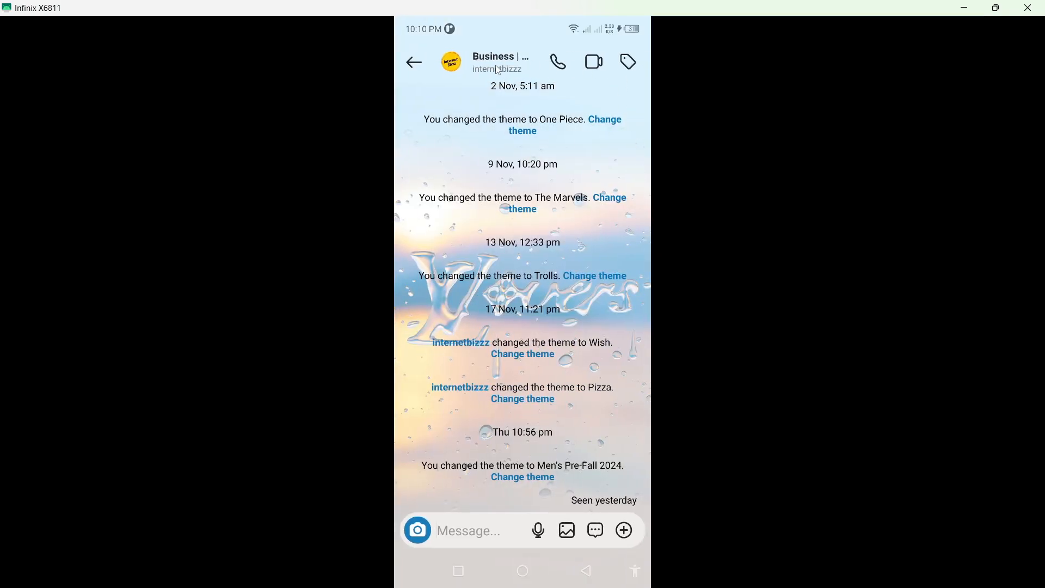
Set the internetbizzz chat theme to Christmas, then go to the phone's home screen.
left_click(499, 62)
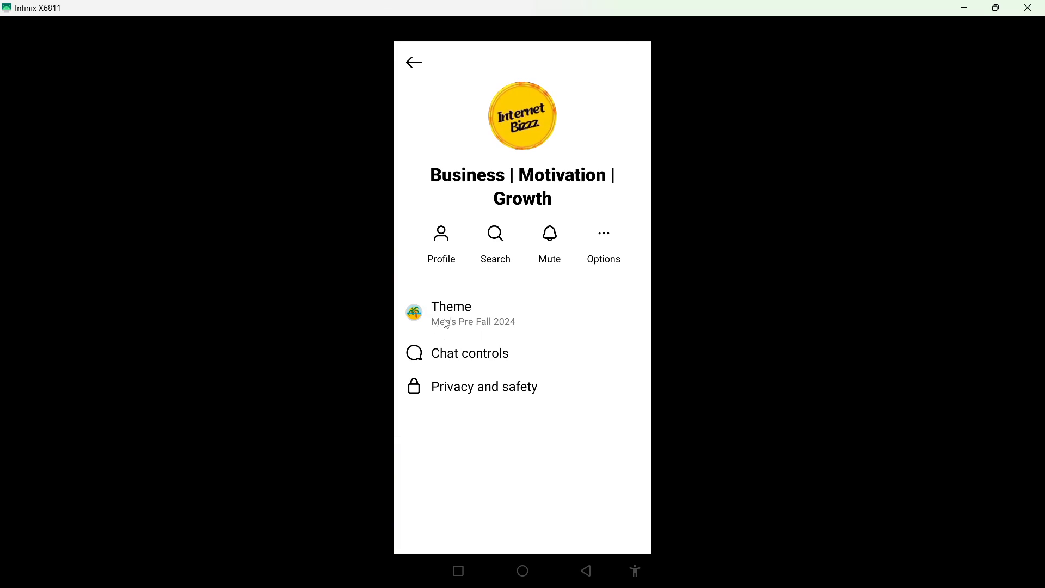
left_click(451, 313)
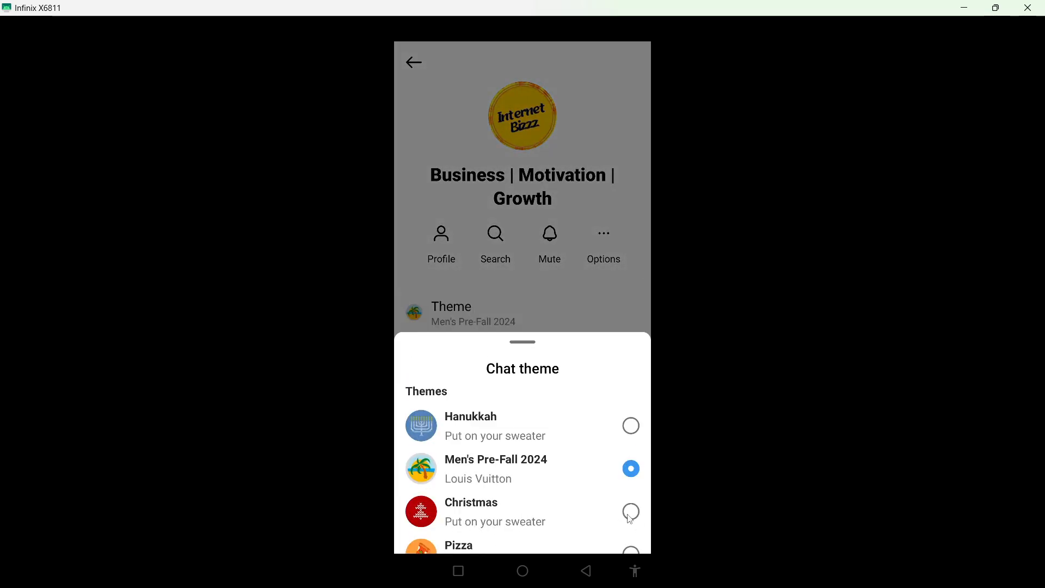
left_click(629, 511)
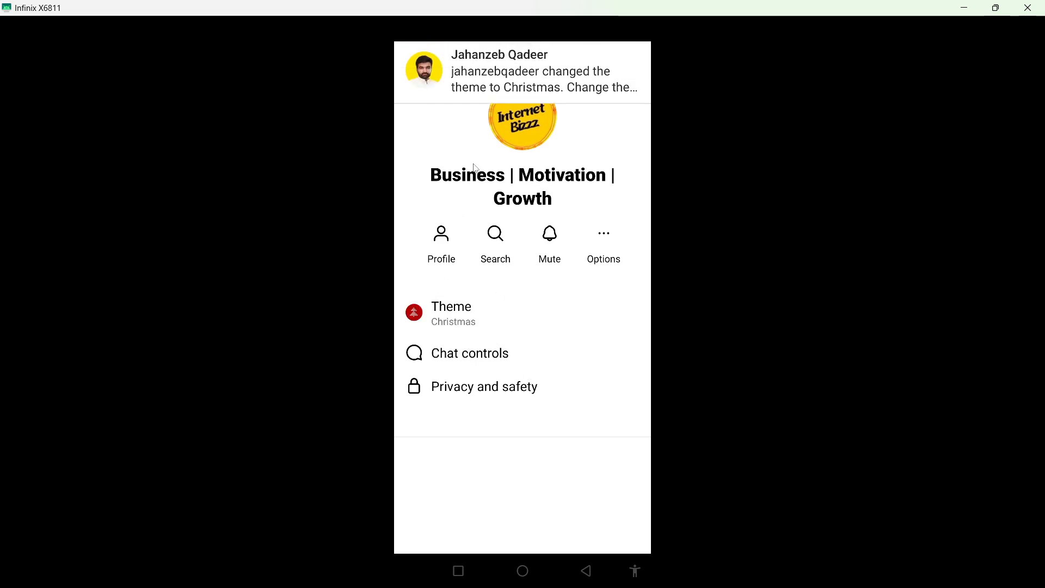
mouse_move(450, 128)
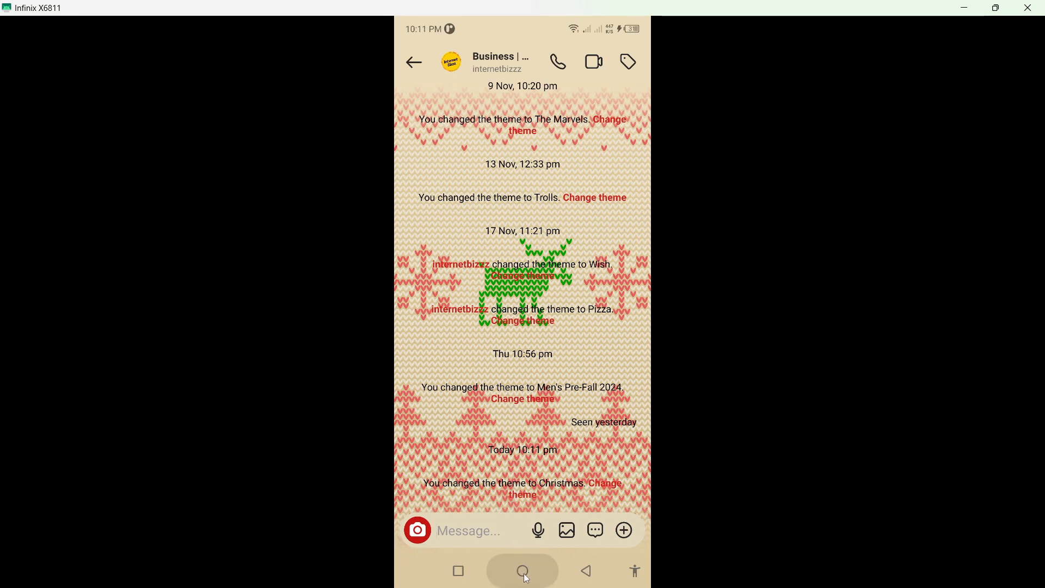
left_click(522, 570)
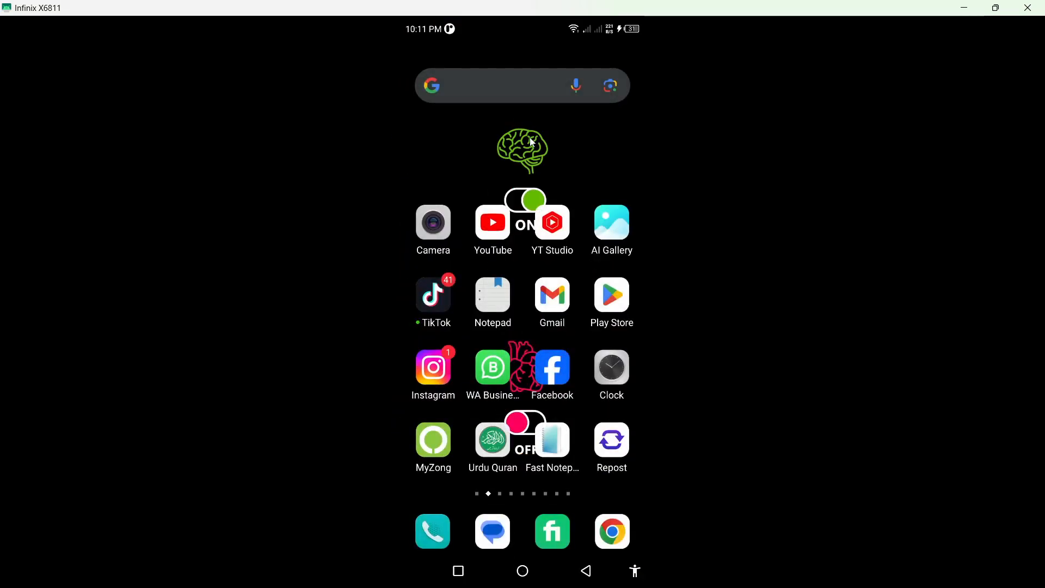